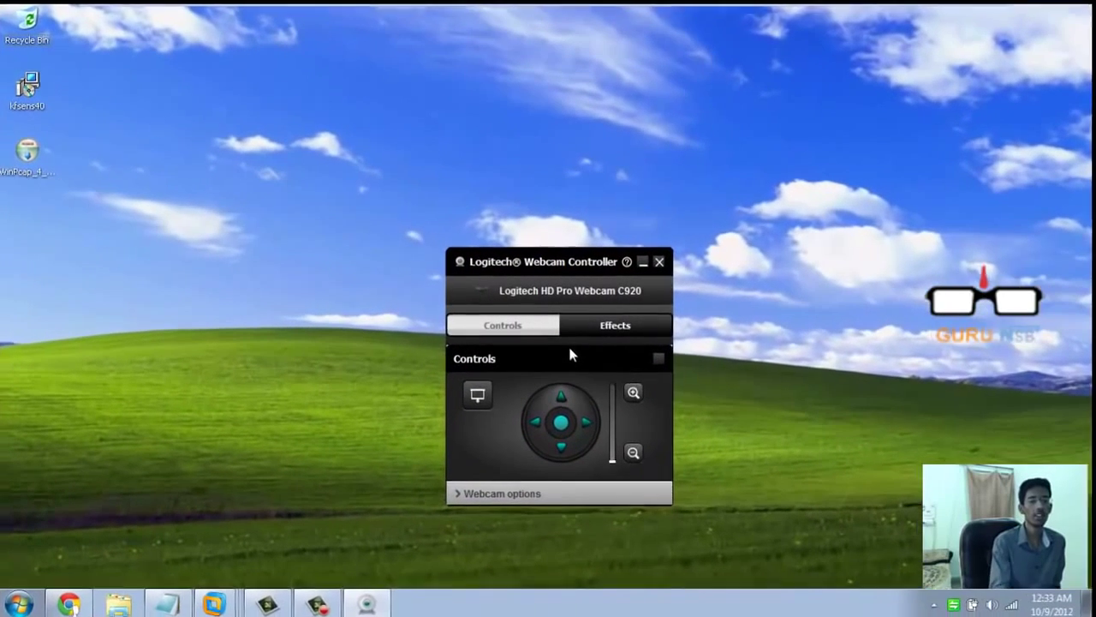
- Collapse the TCP and UDP sensor port lists in the tree
click(659, 261)
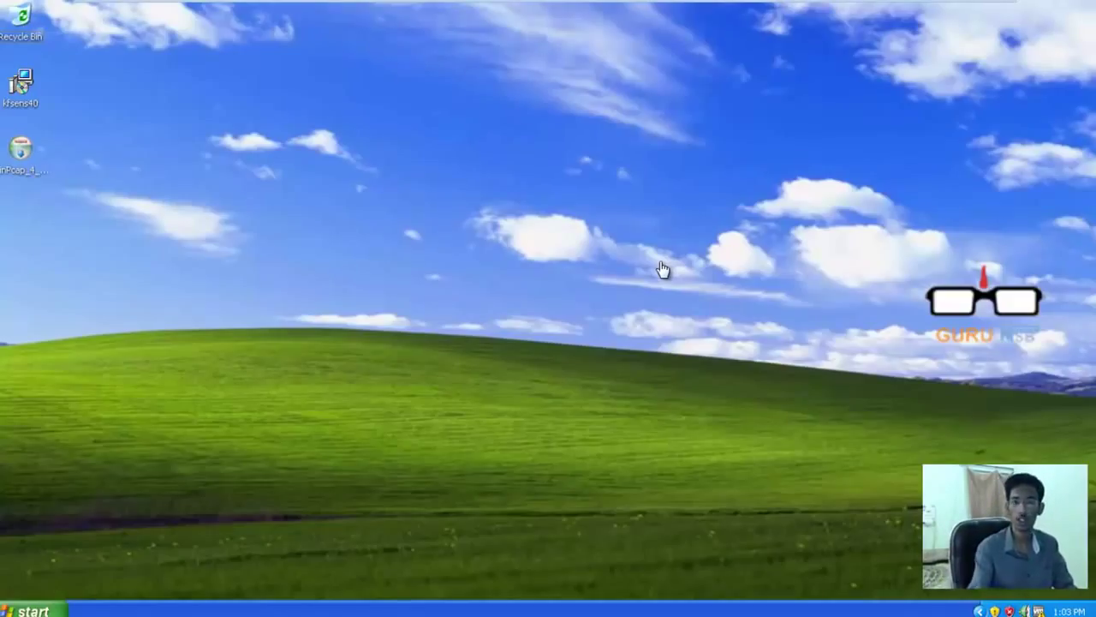
mouse_move(599, 324)
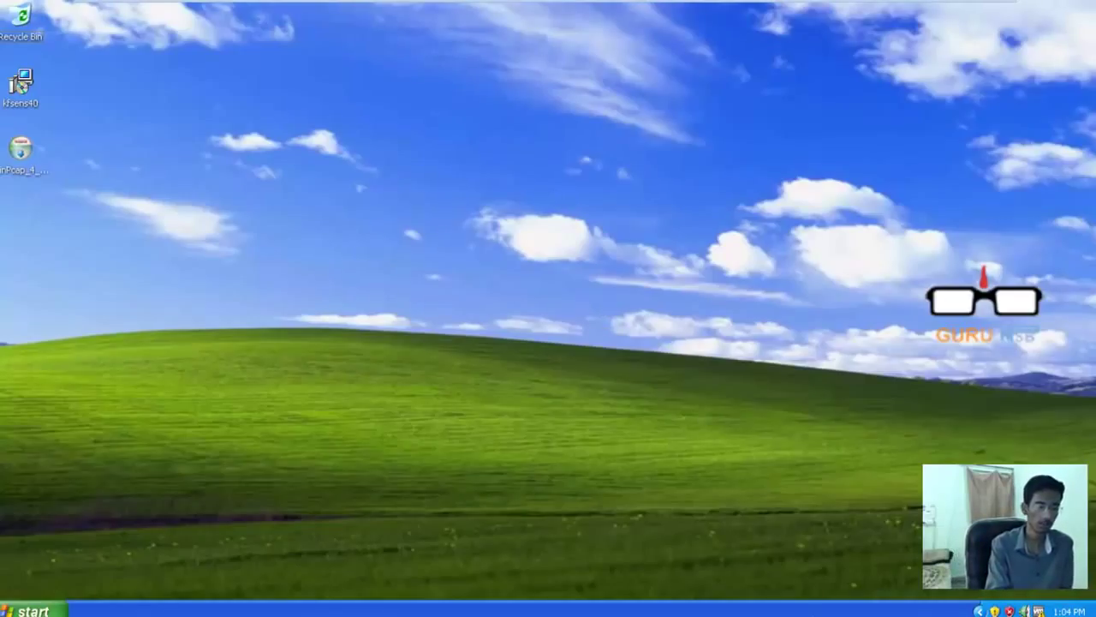
mouse_move(89, 79)
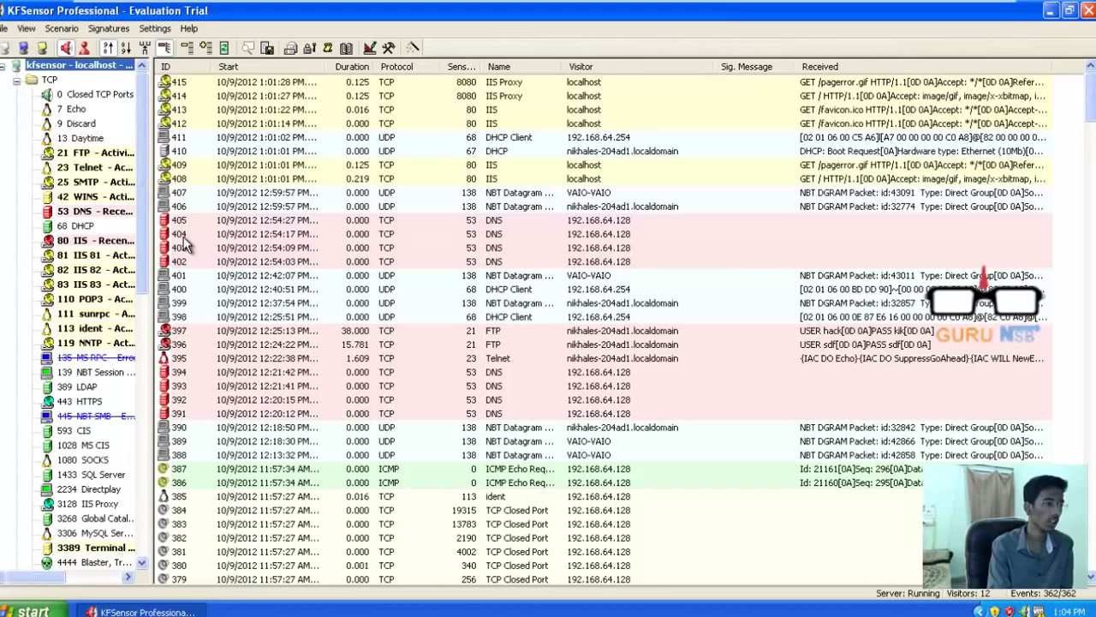
click(94, 181)
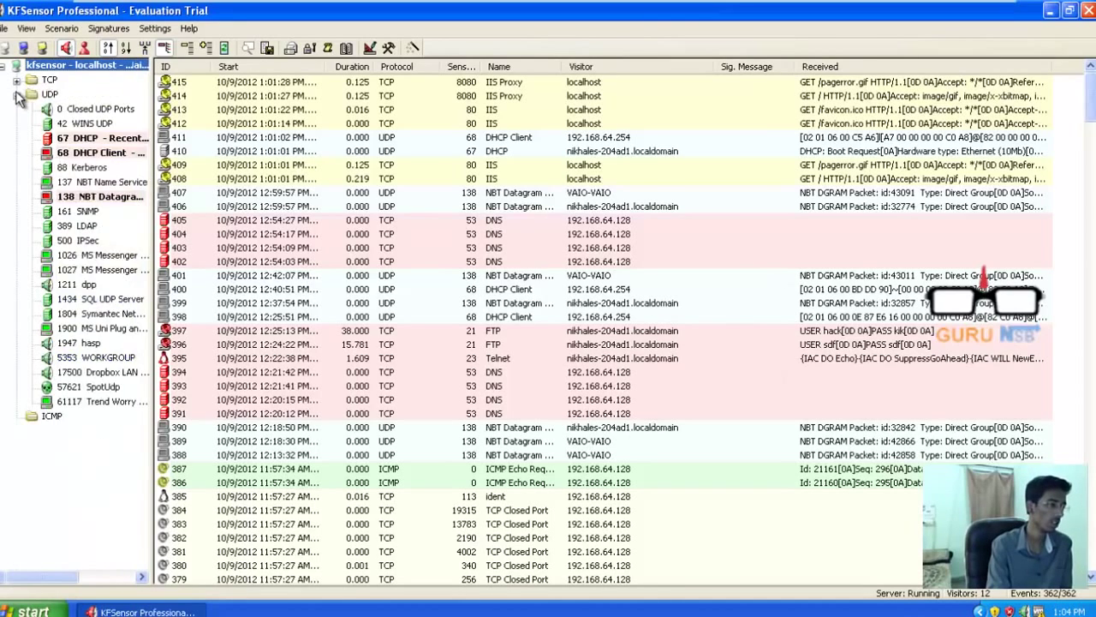
click(18, 94)
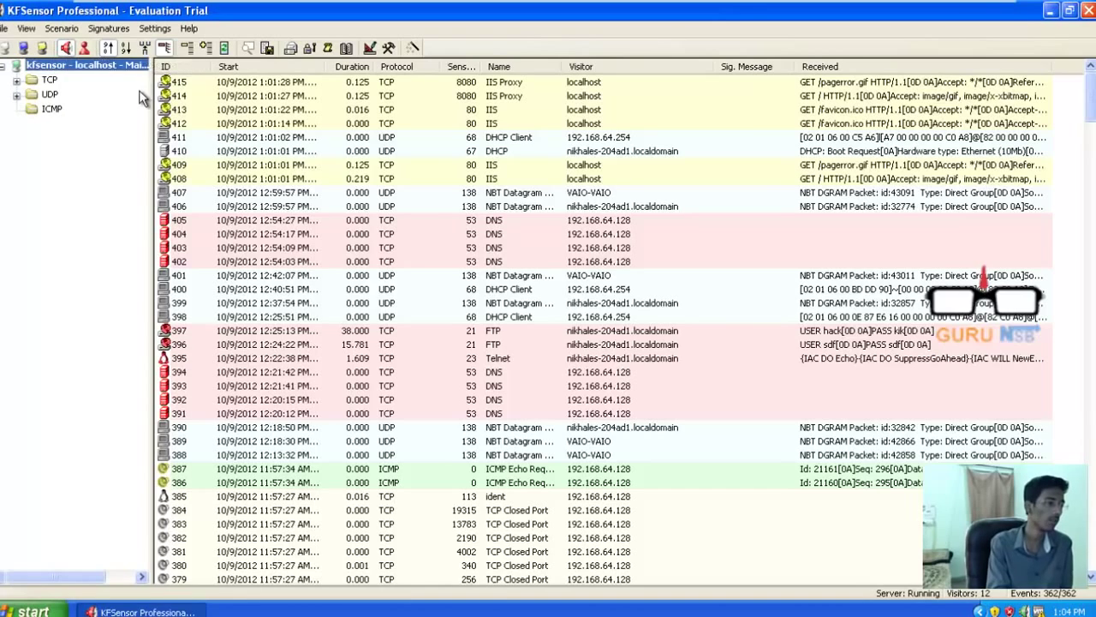
mouse_move(899, 358)
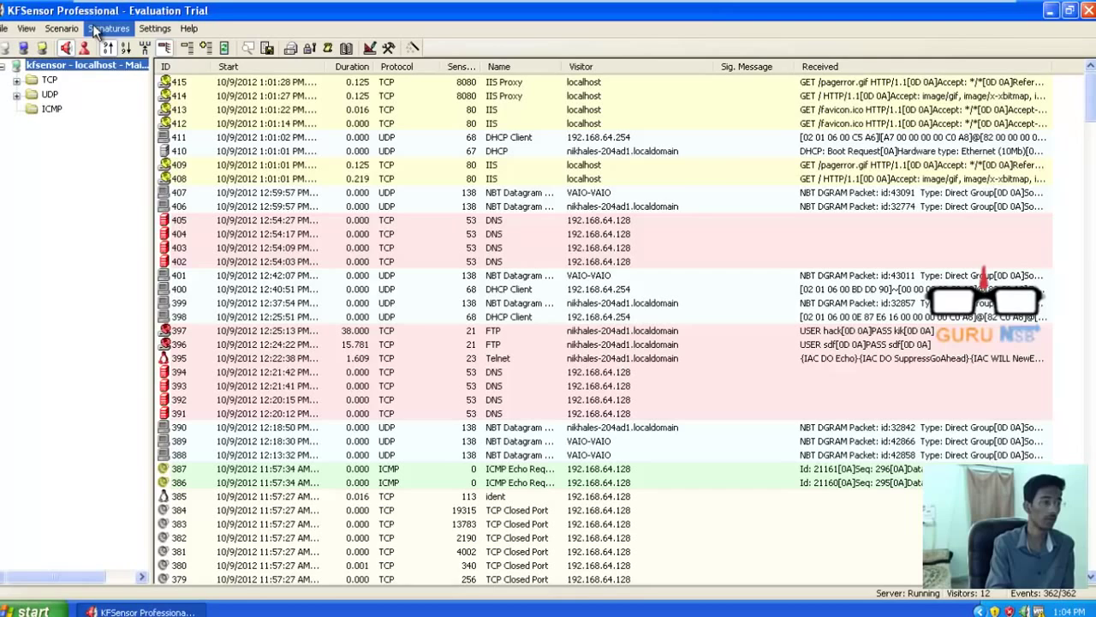
- Reach the Configure Signatures settings through the View and Signatures menus
click(26, 28)
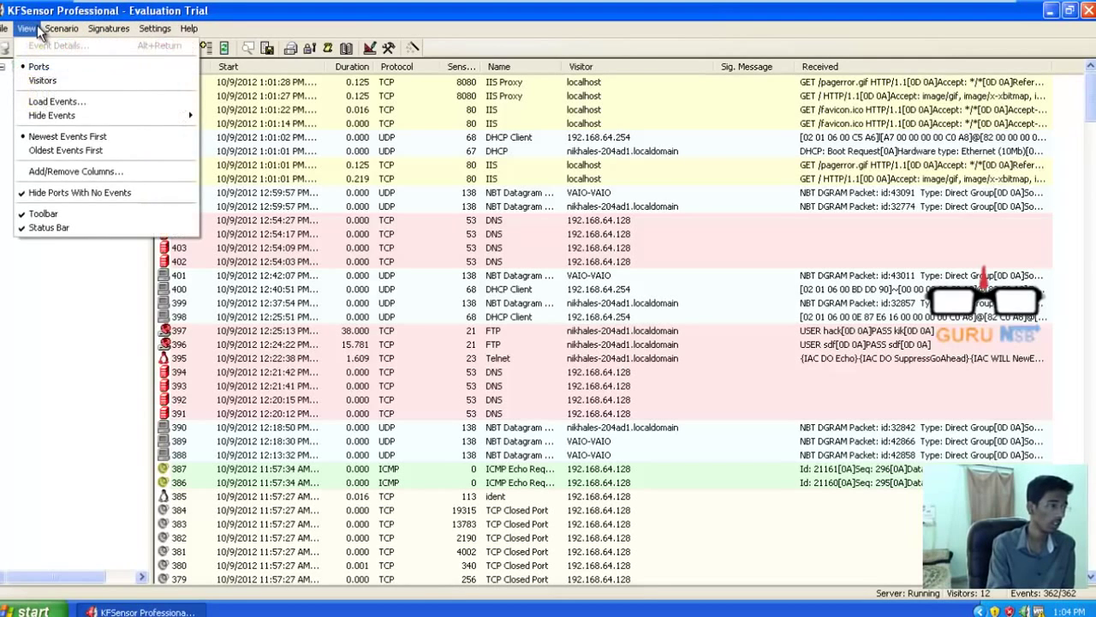
click(109, 28)
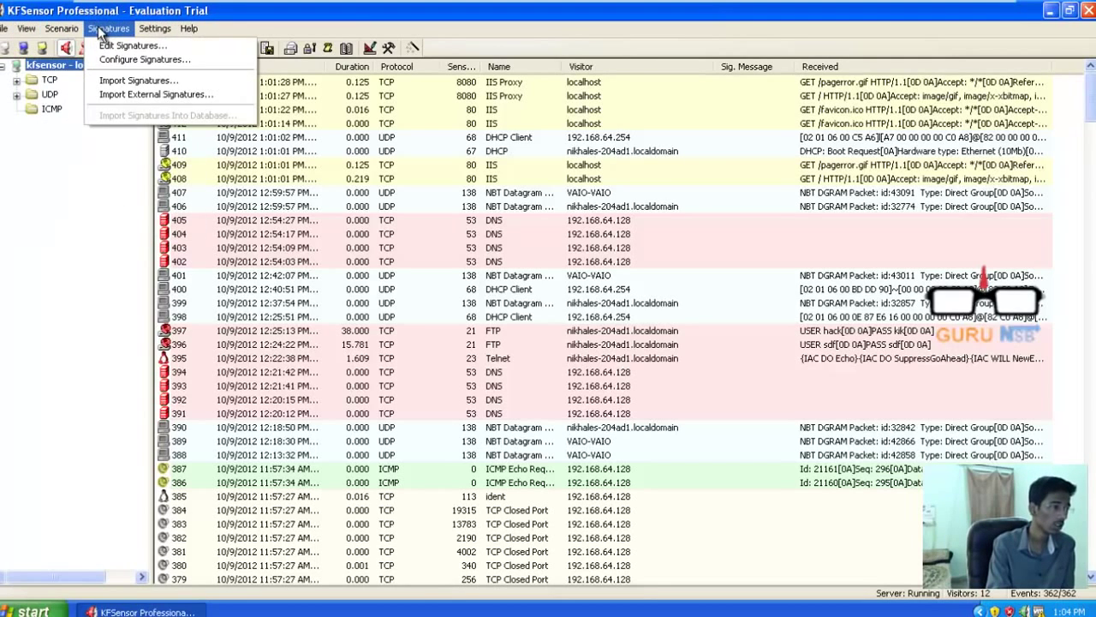
mouse_move(144, 59)
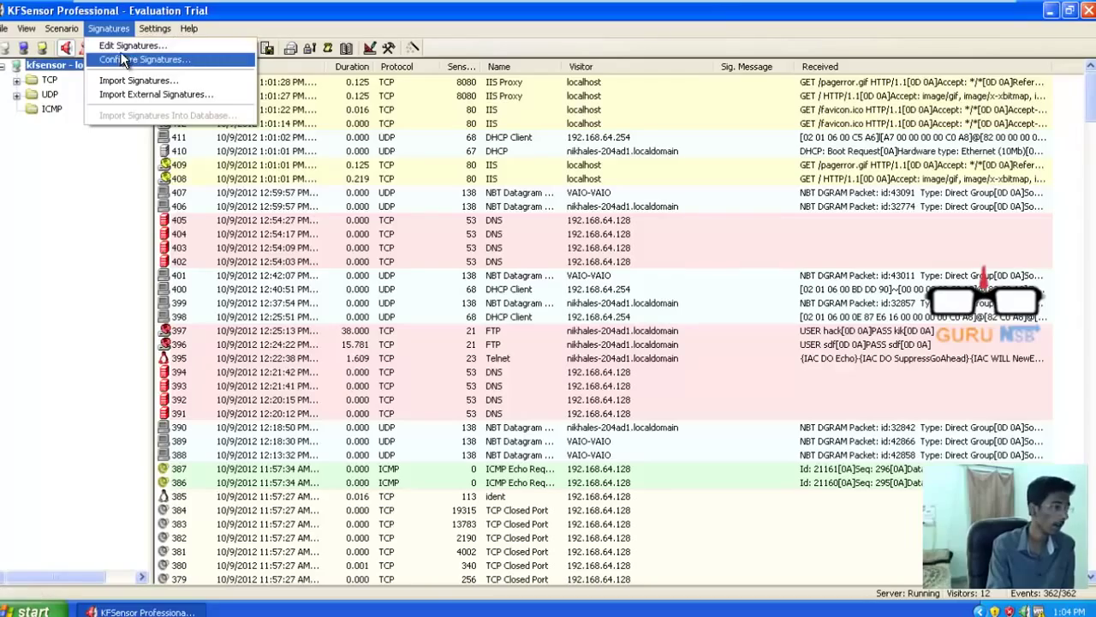
click(133, 44)
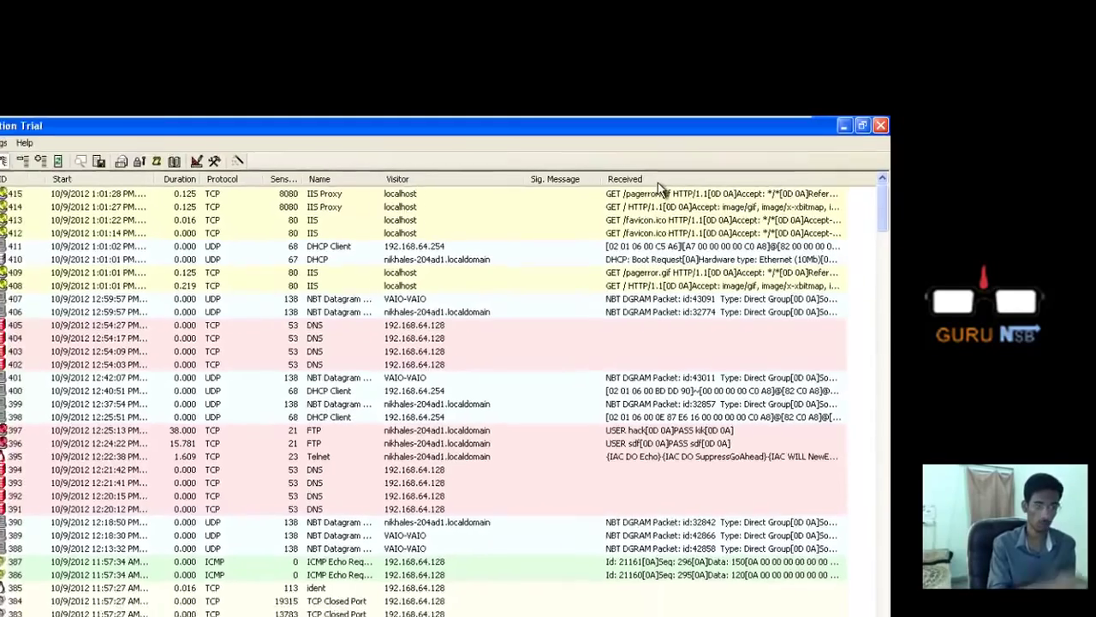
- Expand the TCP node so its individual port sensors are listed again
click(862, 124)
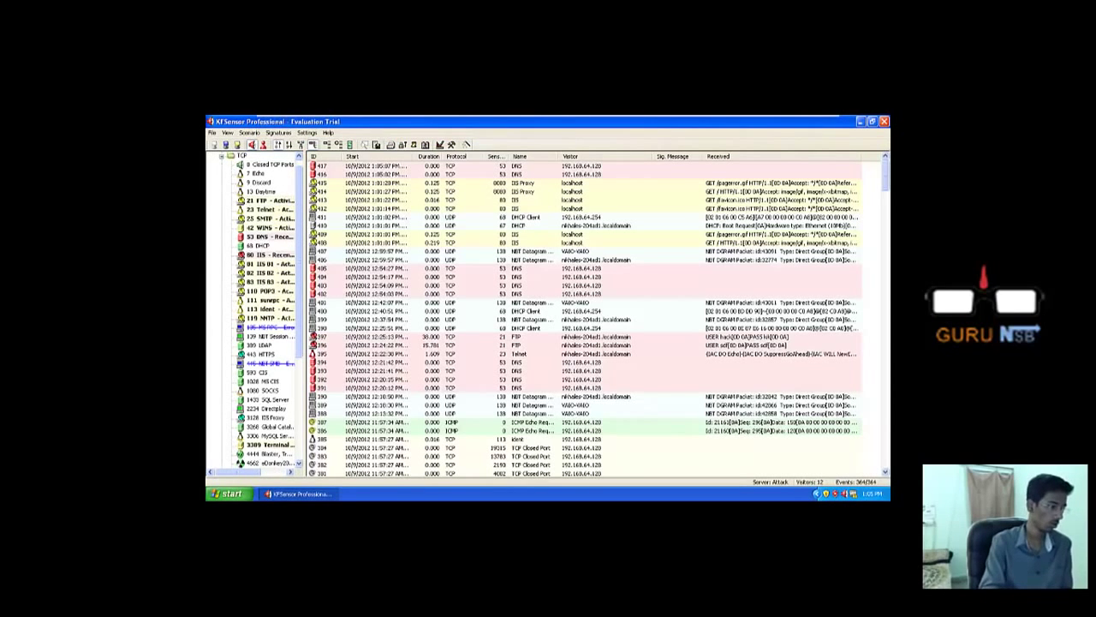
- Launch a Command Prompt and run ipconfig to show the machine's IP configuration
click(227, 494)
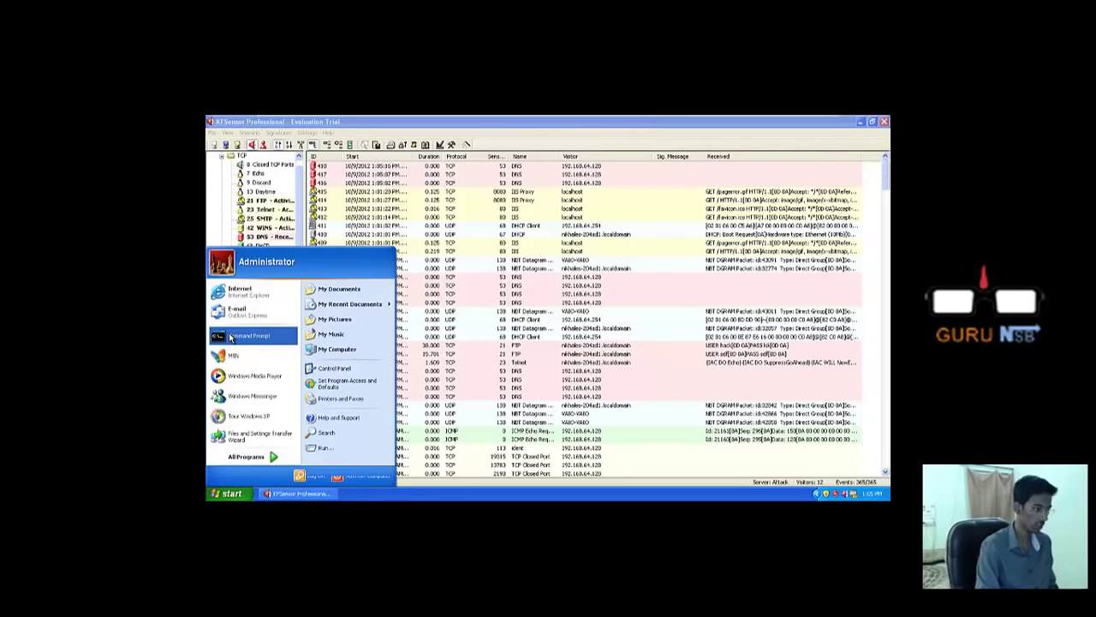
click(250, 334)
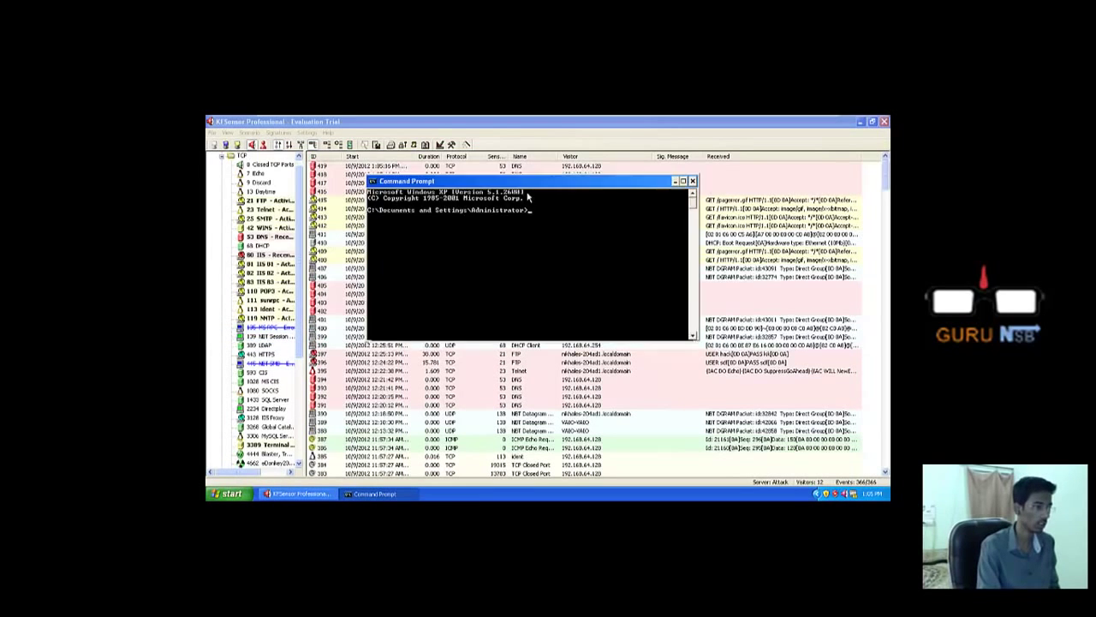
drag(471, 181, 539, 189)
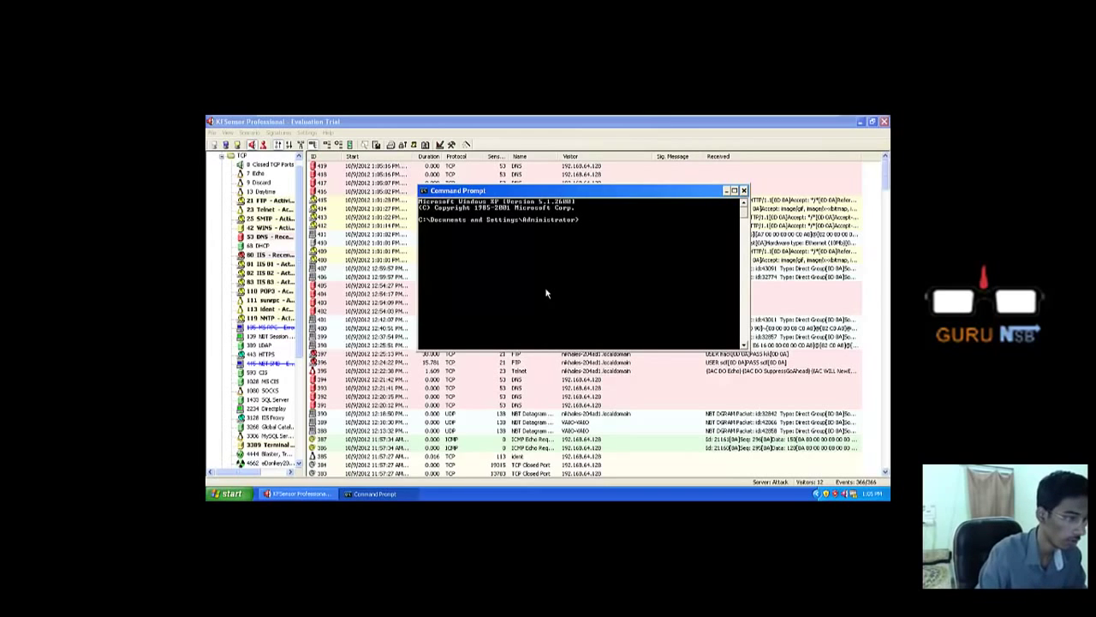
text(ipco)
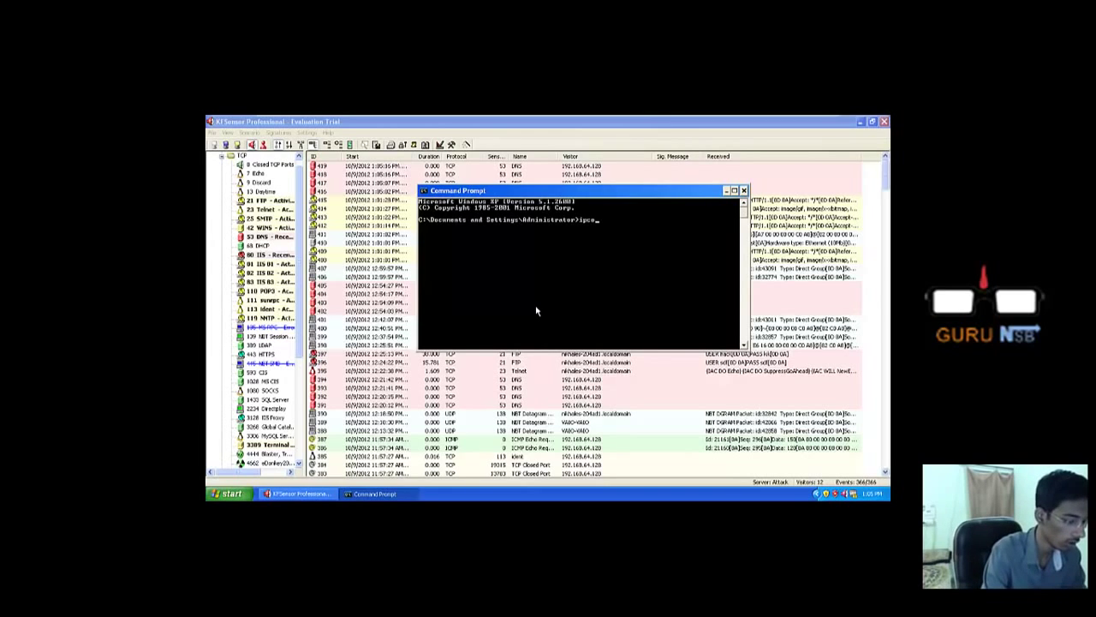
text(ipconfig)
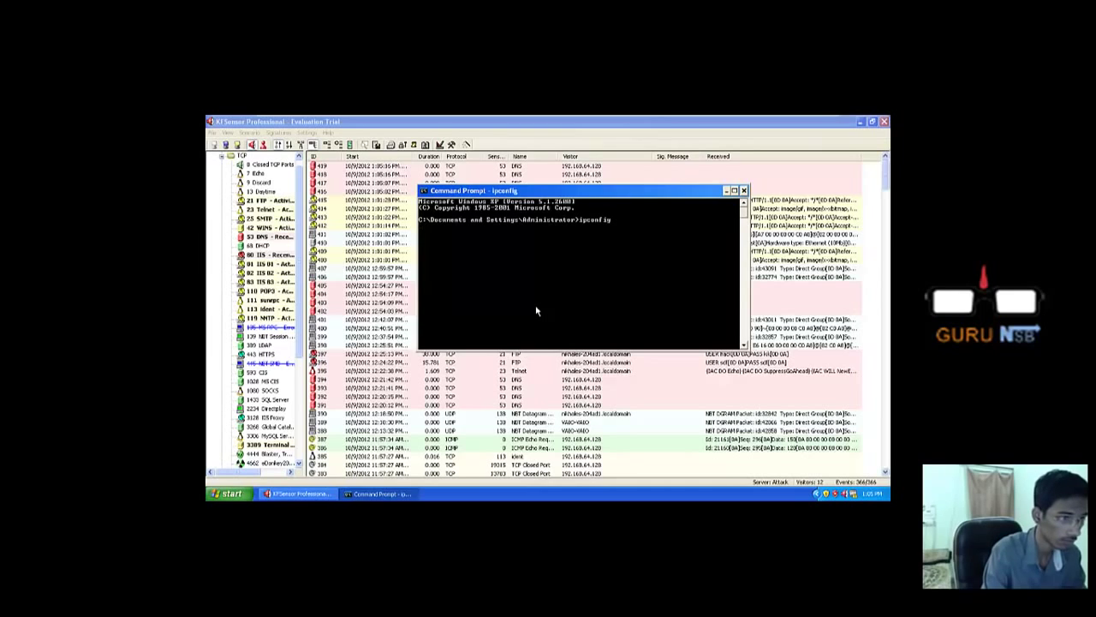
key(enter)
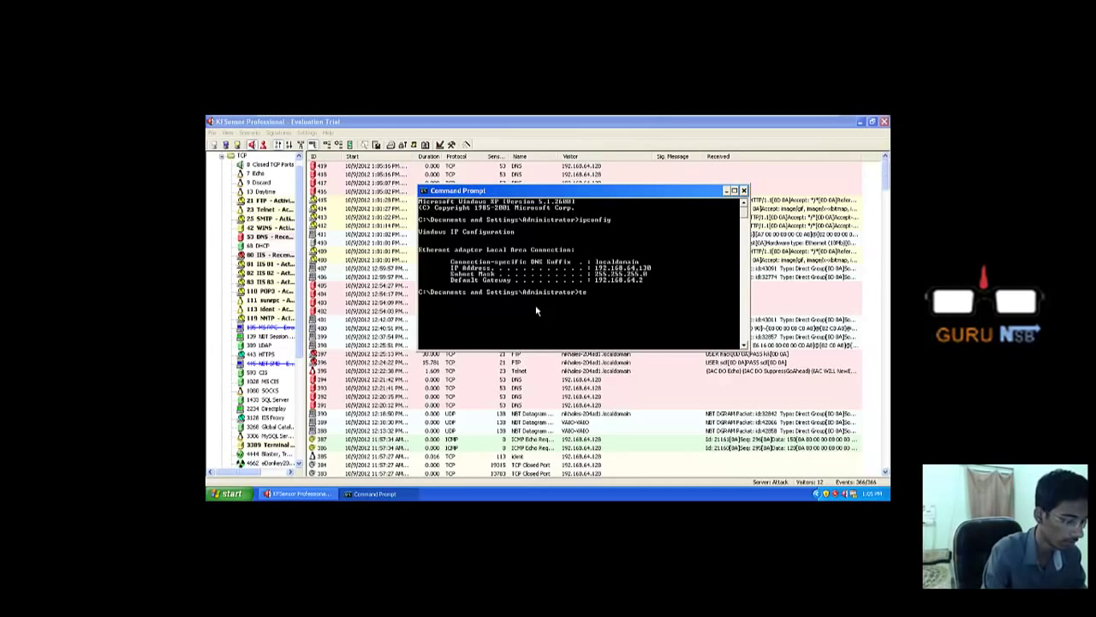
- Start a telnet session to the honeypot at 192.168.64.130
text(telnet)
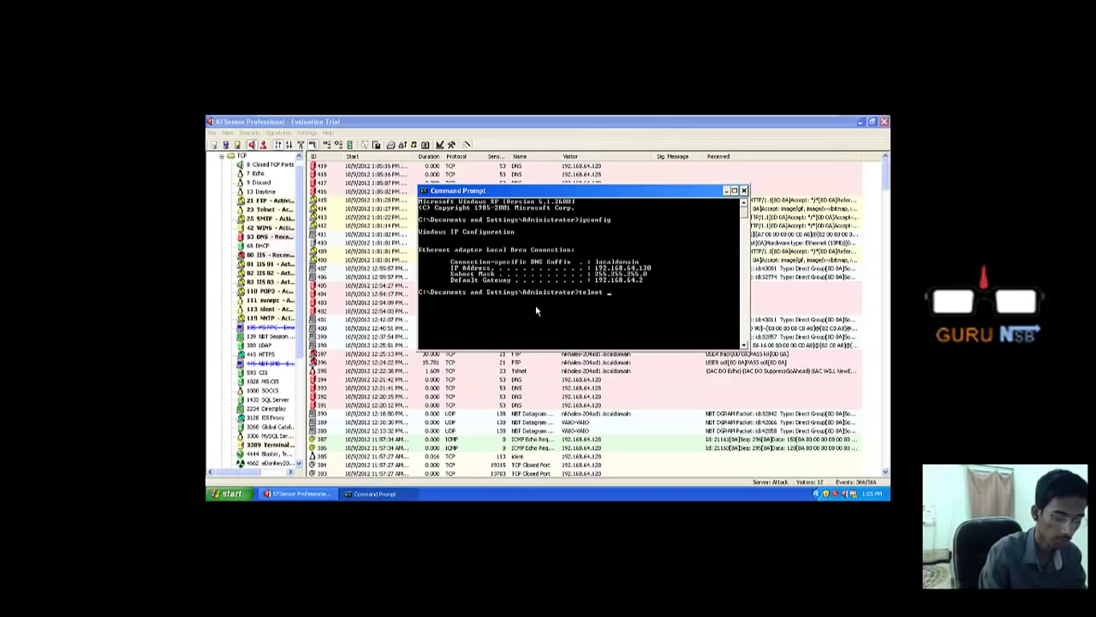
text(192.168.)
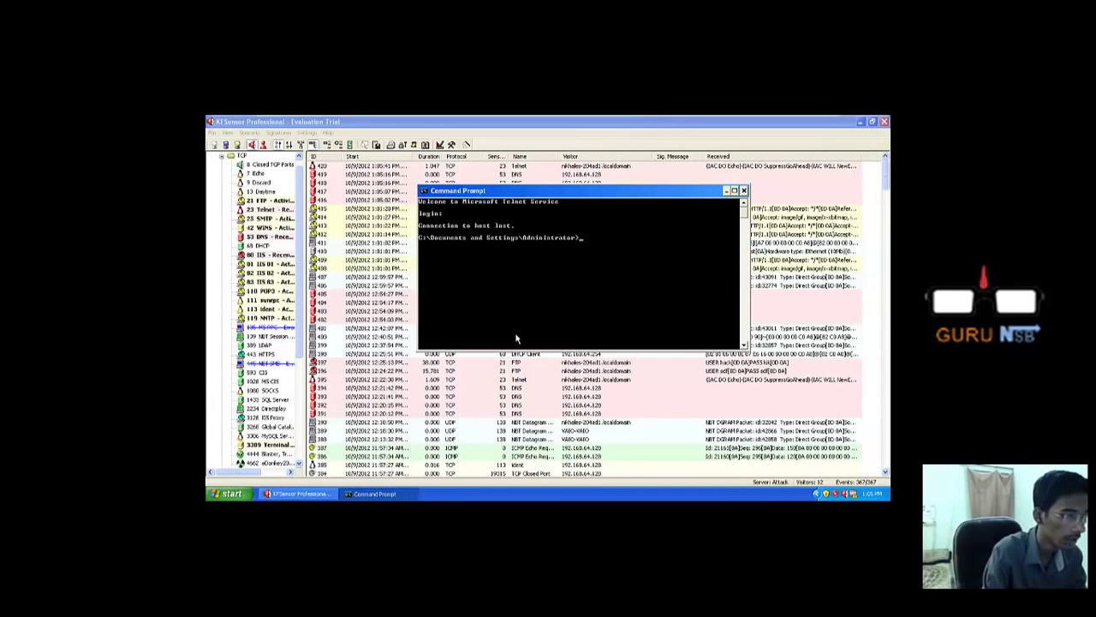
text(telnet 192.168.64.130)
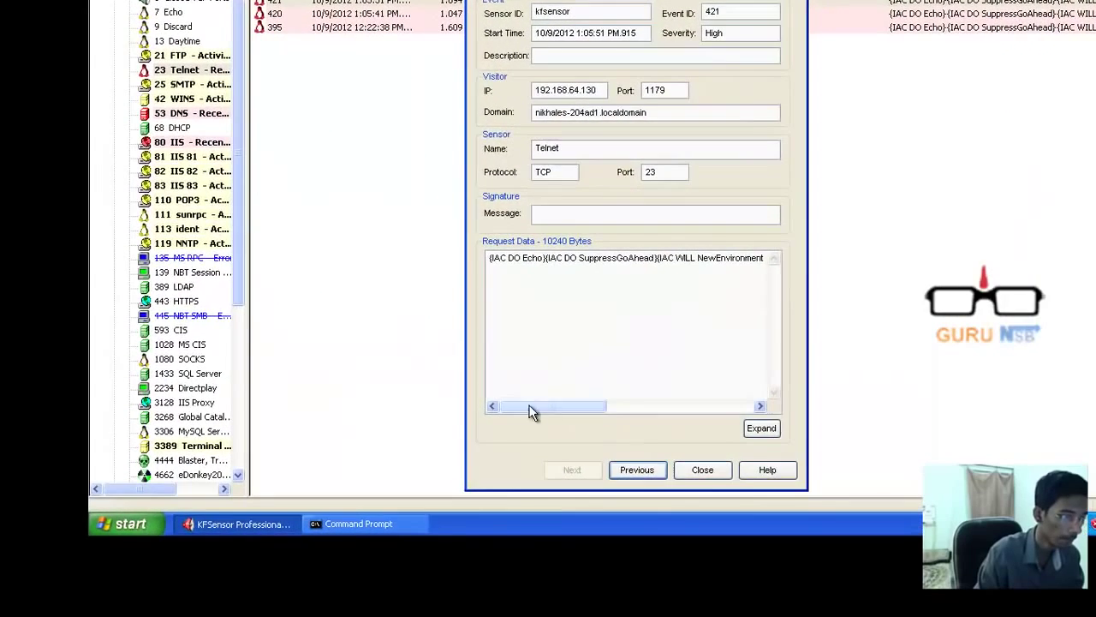
- Return to the Command Prompt after reading the Telnet event summary
click(702, 469)
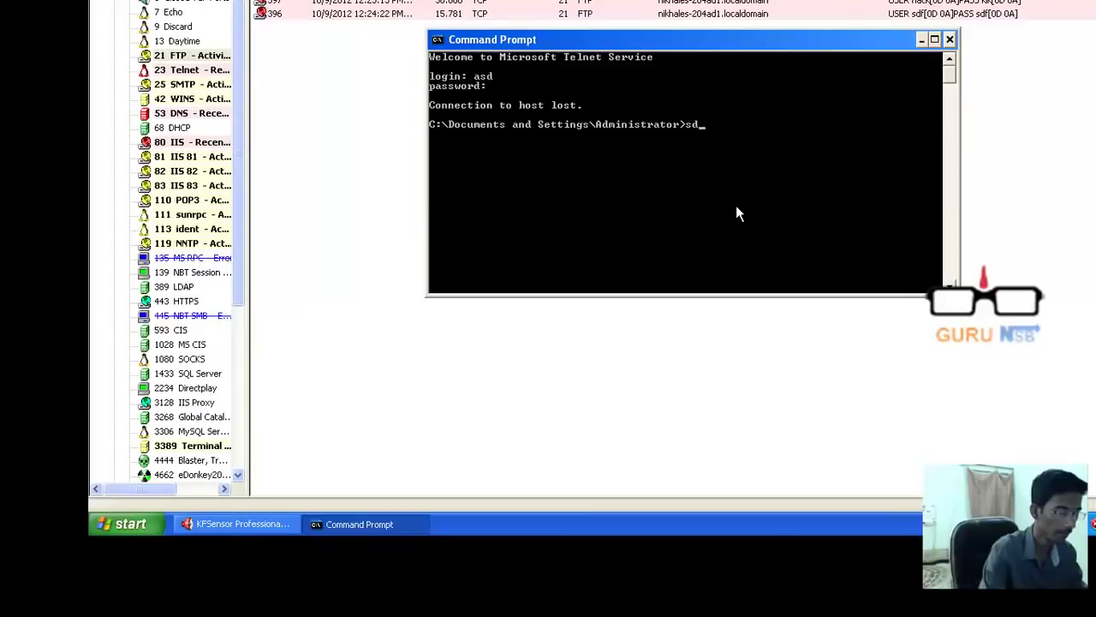
- Run ftp 192.168.64.130 and enter a junk login such as 'fsdf'
text(fto)
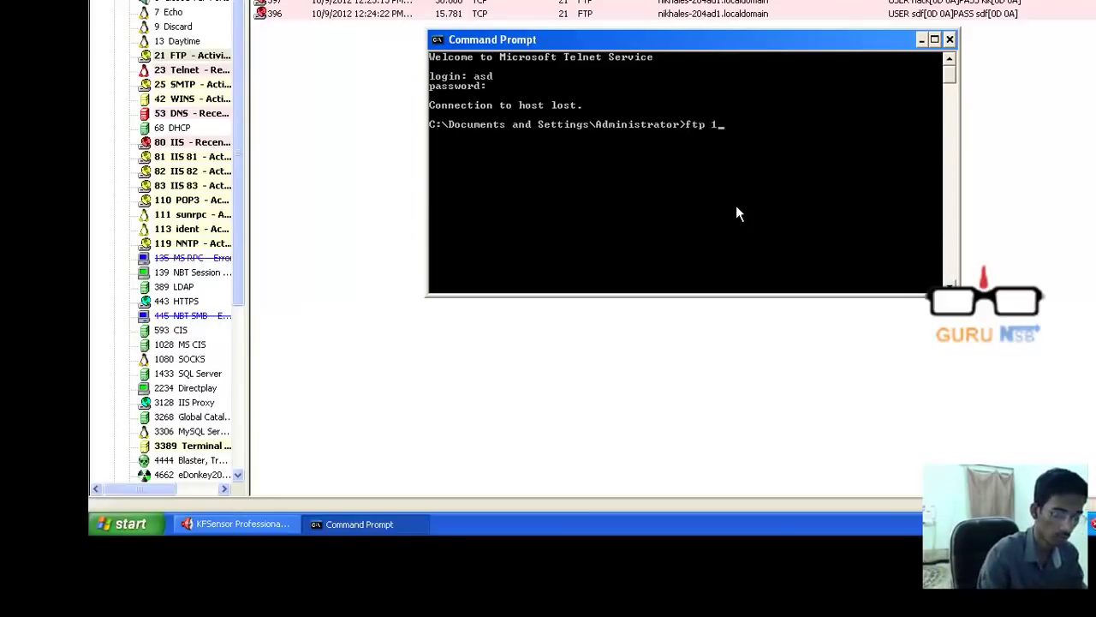
text(92.168)
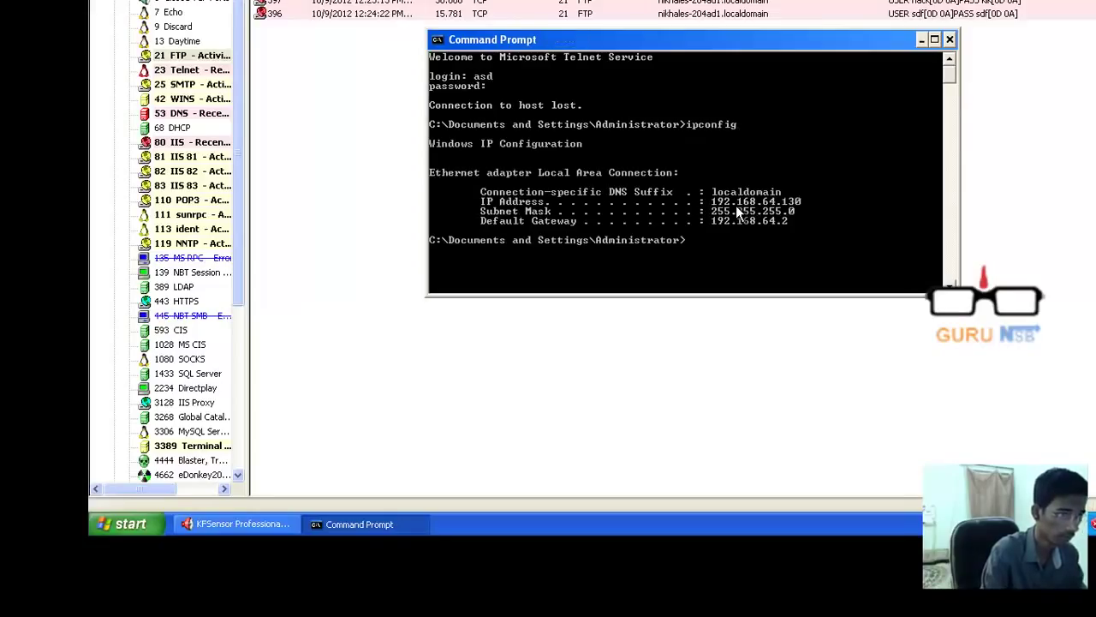
text(g)
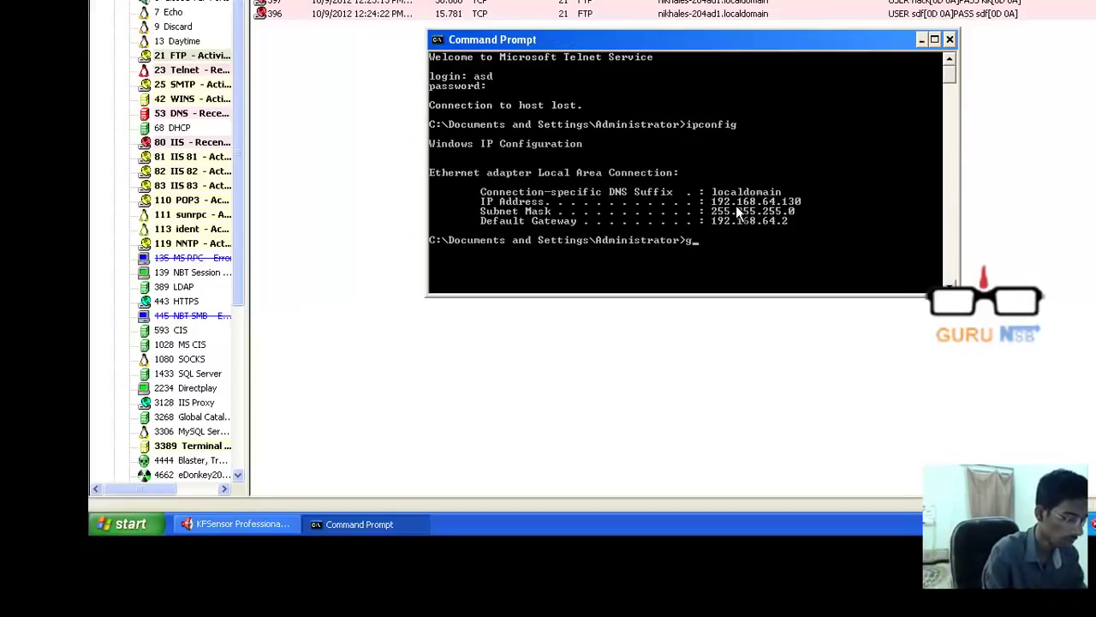
text(f)
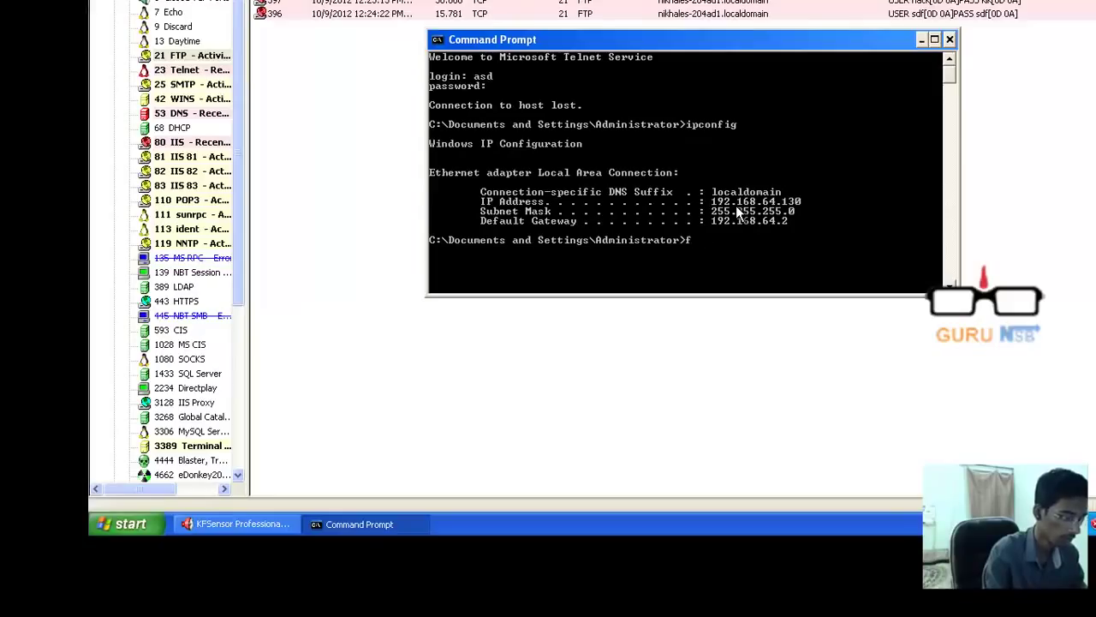
text(tp 192.168.64.130)
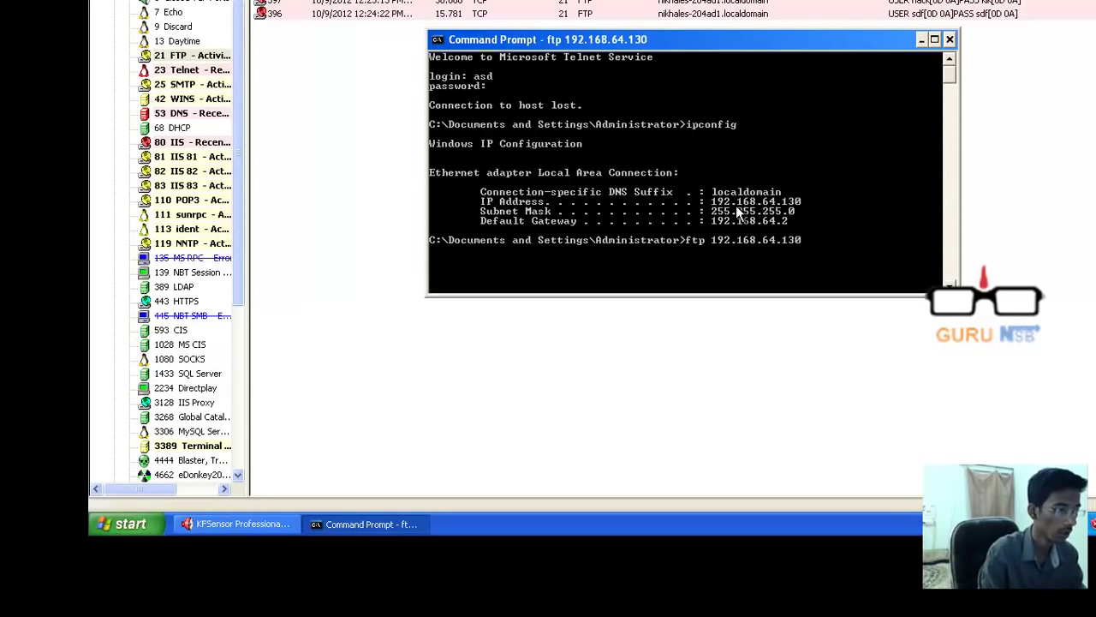
text(fsdf)
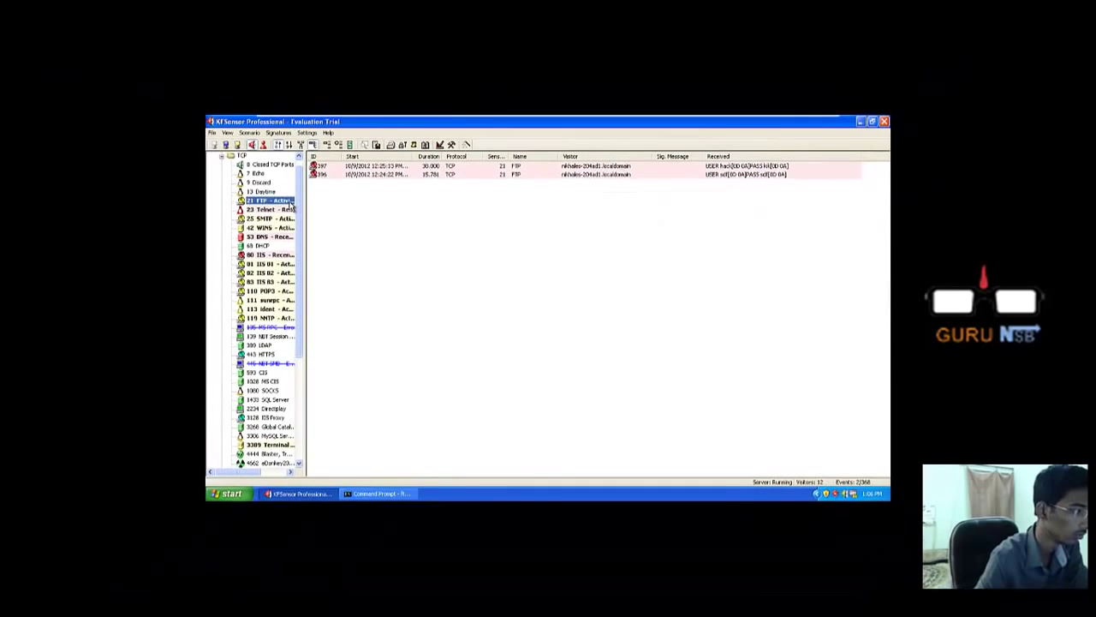
mouse_move(278, 209)
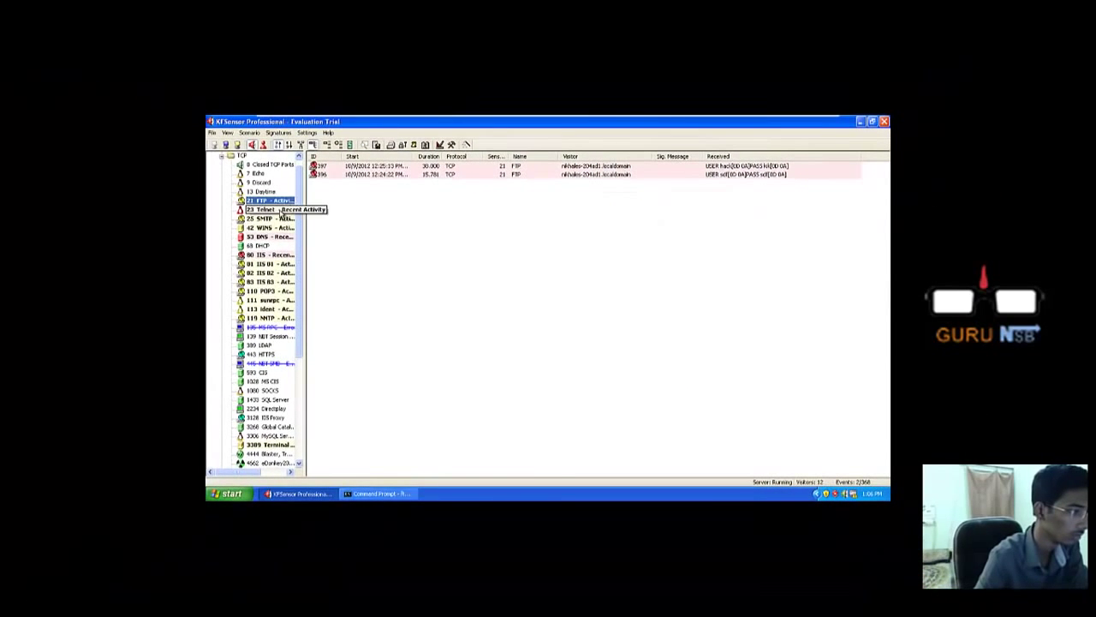
- Show the 21 FTP node's events, review Event 422's details and close them
click(266, 209)
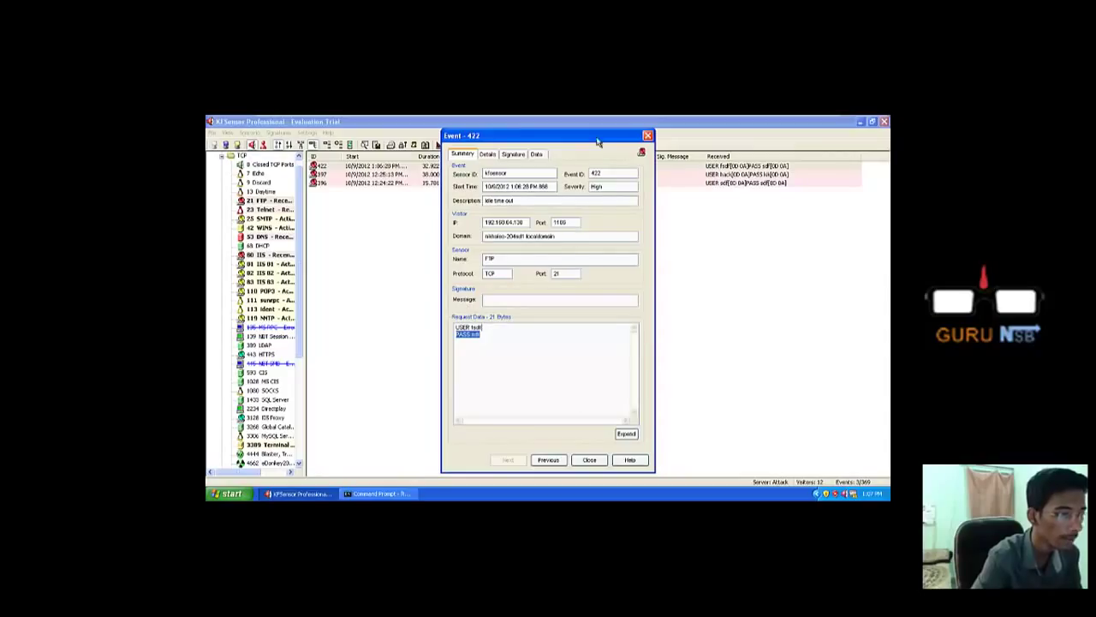
click(589, 459)
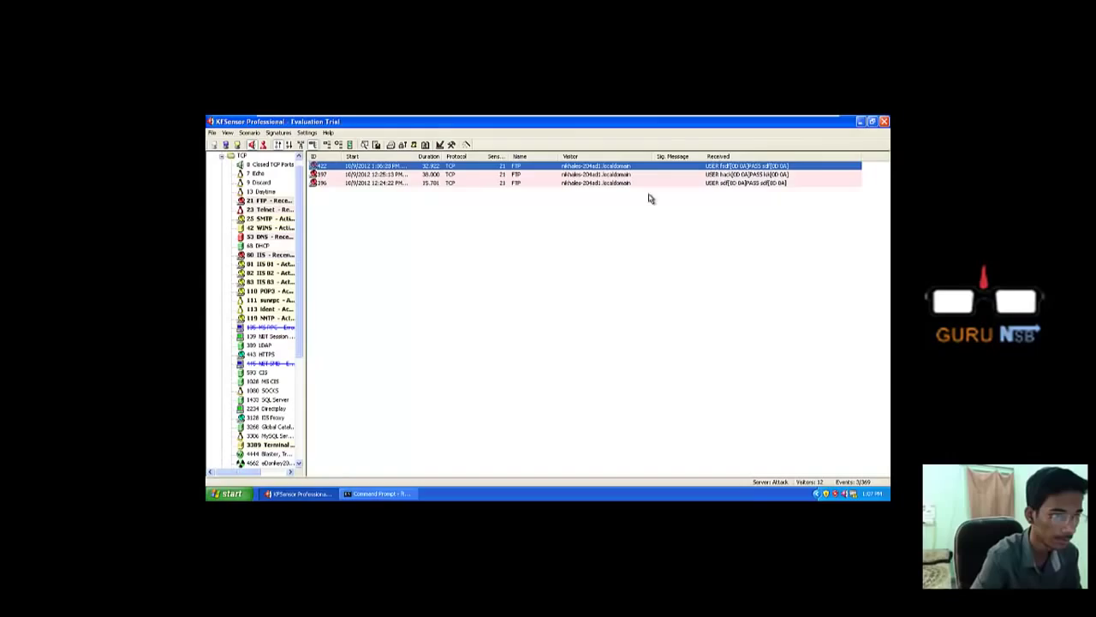
mouse_move(398, 185)
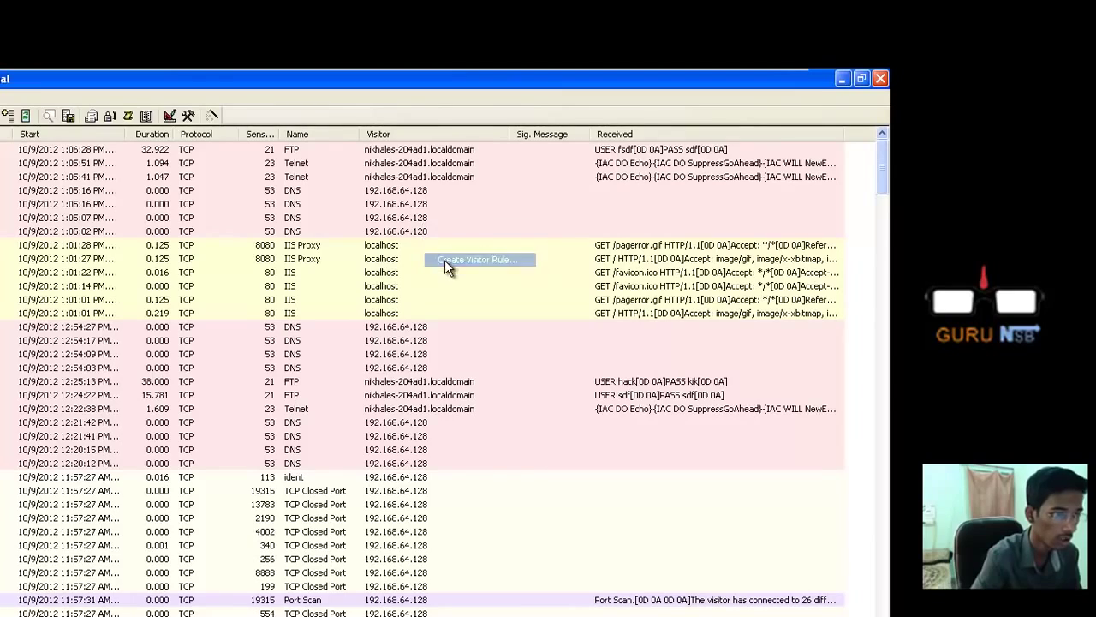
- Create a visitor rule from the DNS event with severity High and confirm it
click(476, 261)
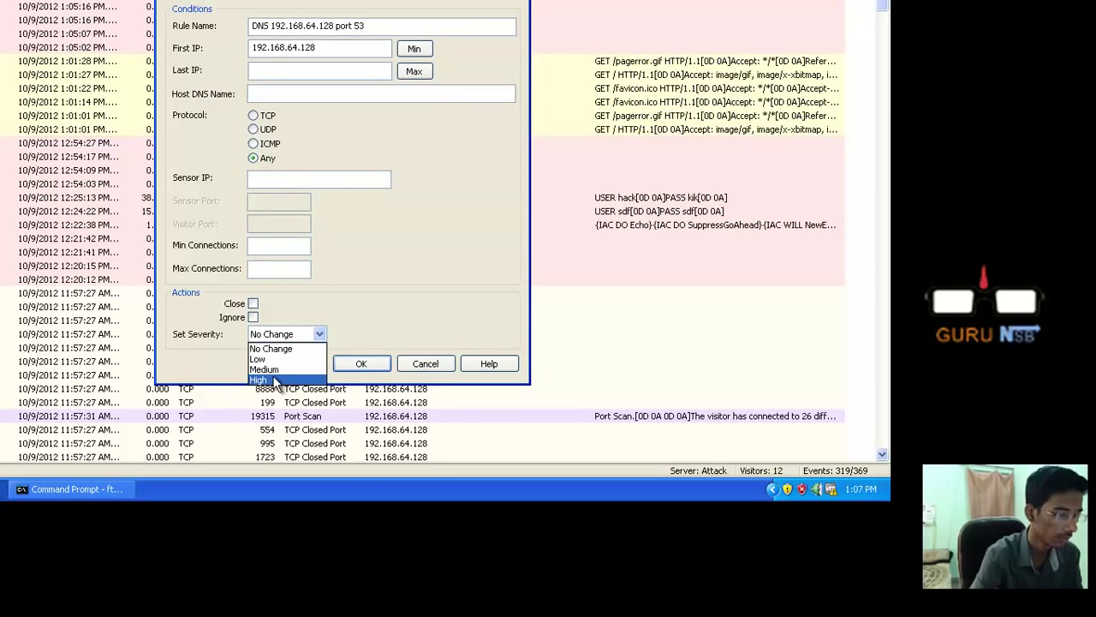
click(258, 380)
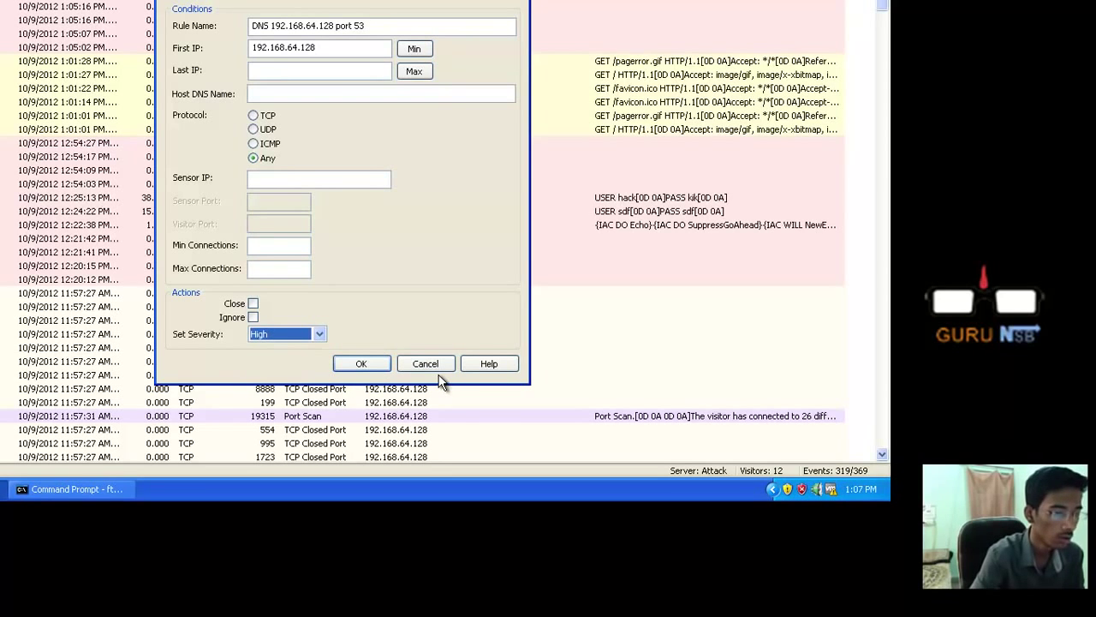
click(425, 363)
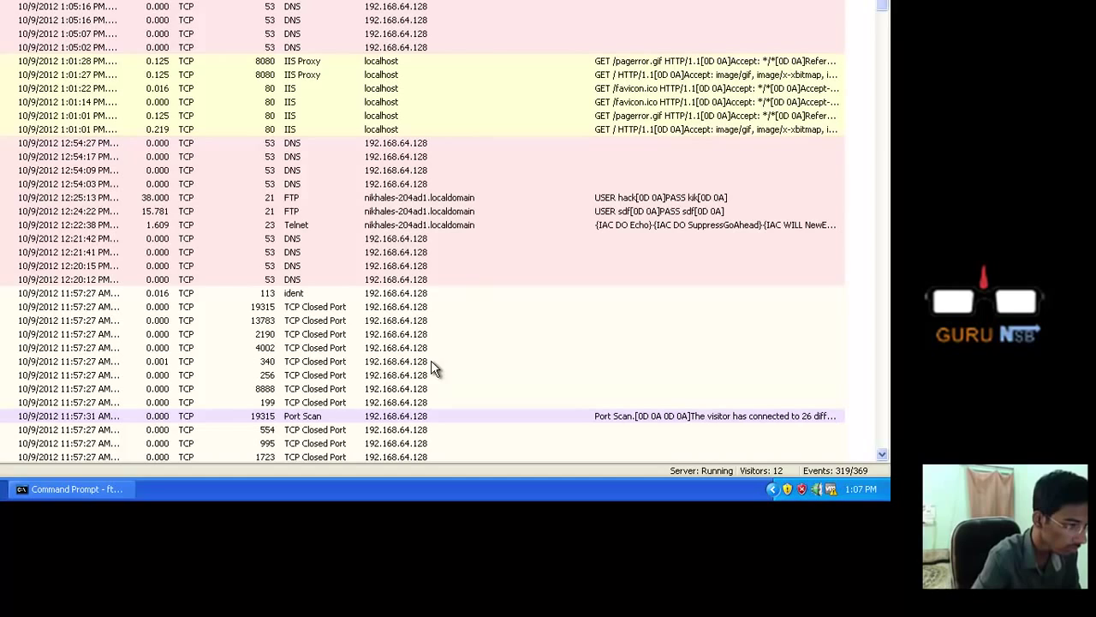